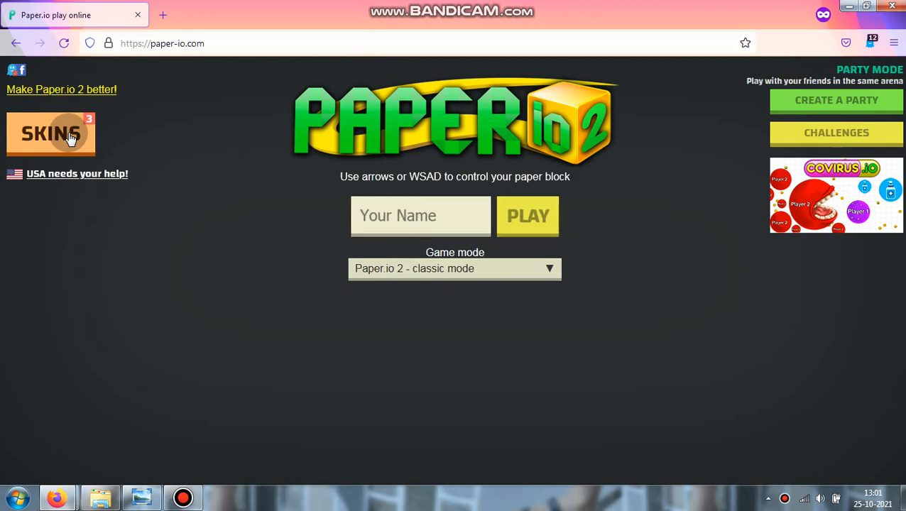
{"action": "left_click", "coordinate": [64, 135]}
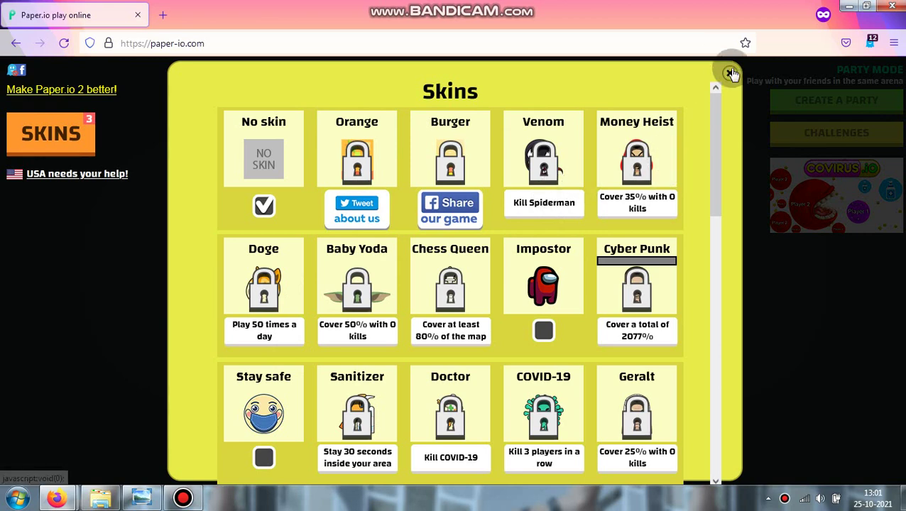
{"action": "left_click", "coordinate": [732, 74]}
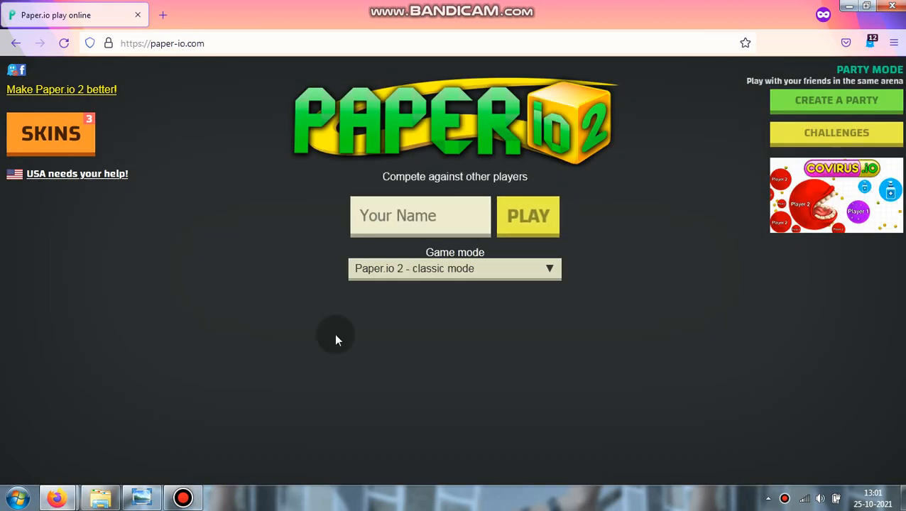
{"action": "mouse_move", "coordinate": [55, 492]}
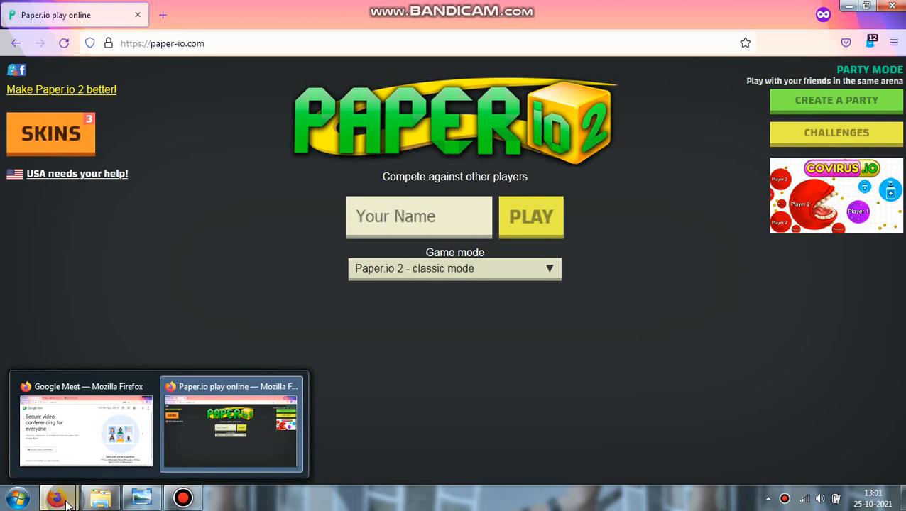
{"action": "left_click", "coordinate": [85, 434]}
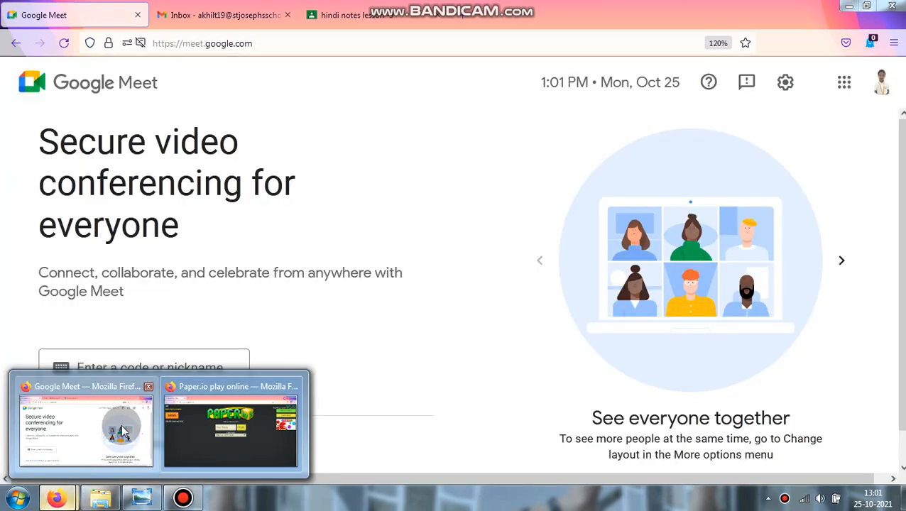
{"action": "left_click", "coordinate": [230, 428]}
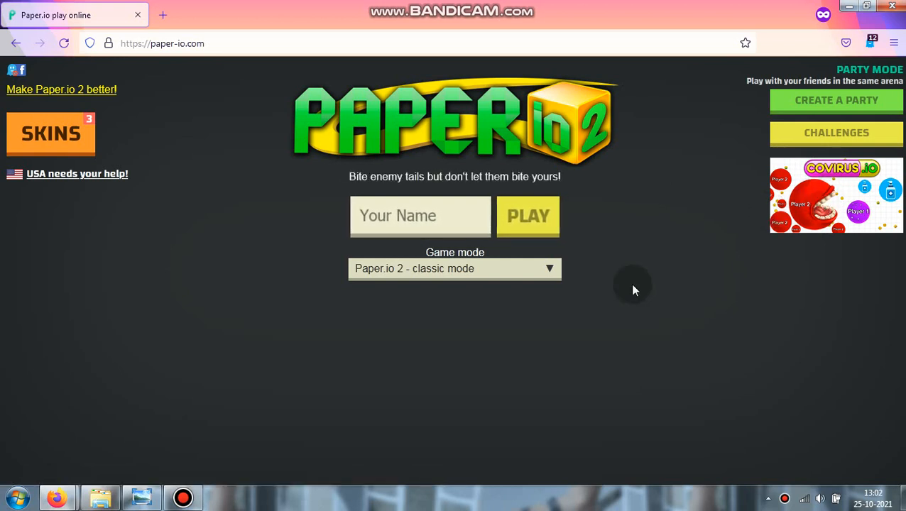
{"action": "left_click", "coordinate": [893, 43]}
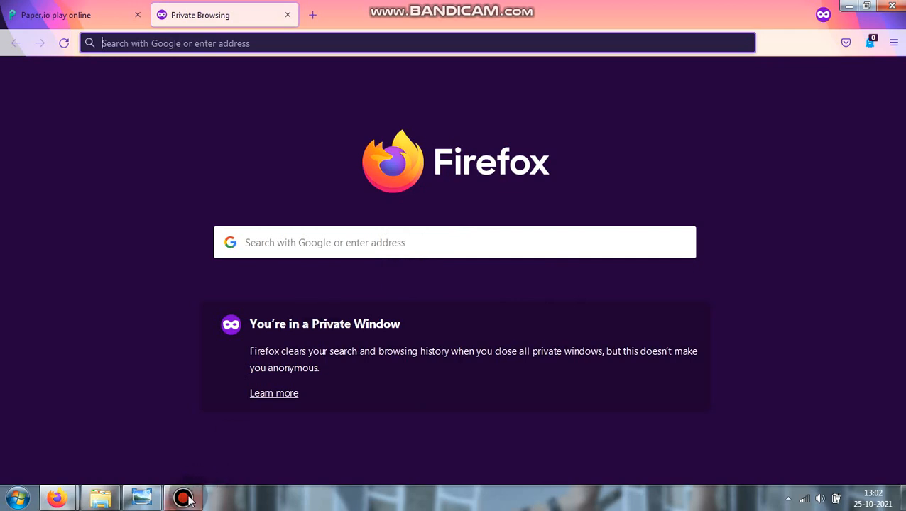
{"action": "left_click", "coordinate": [184, 494]}
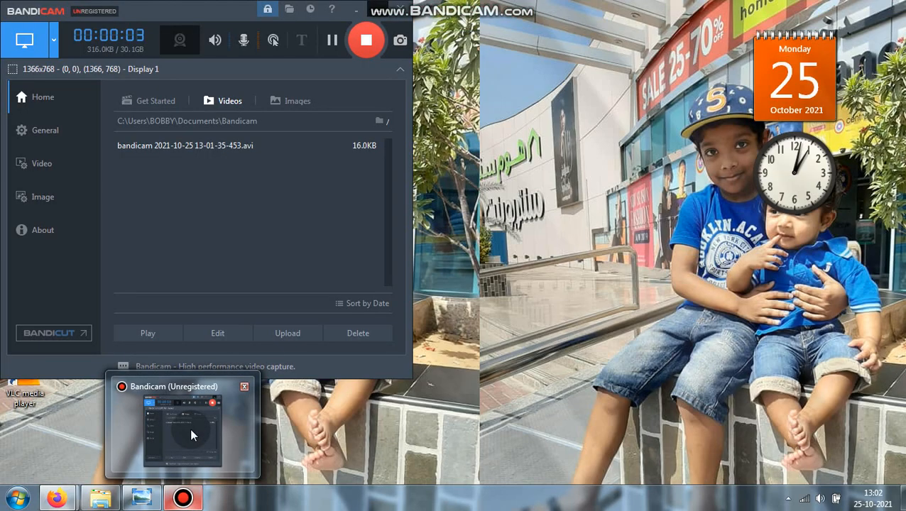
{"action": "left_click", "coordinate": [57, 496]}
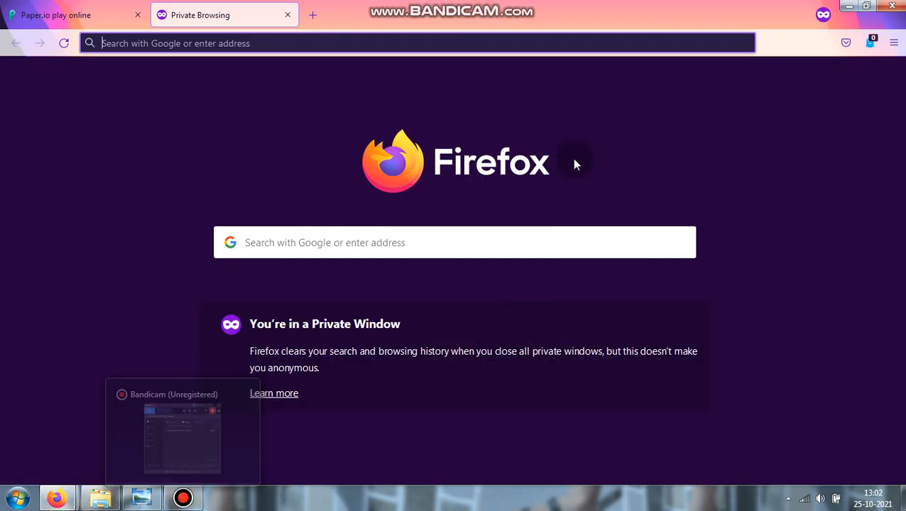
{"action": "left_click", "coordinate": [64, 14]}
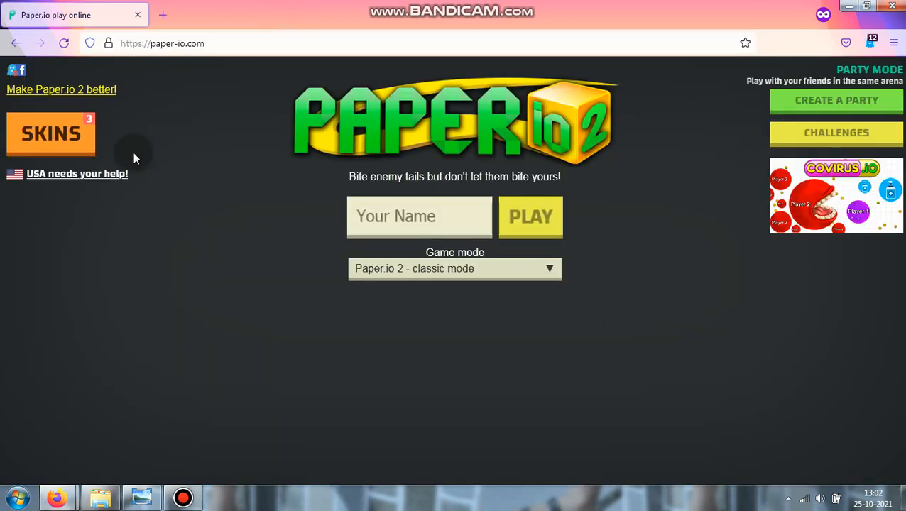
{"action": "left_click", "coordinate": [51, 134]}
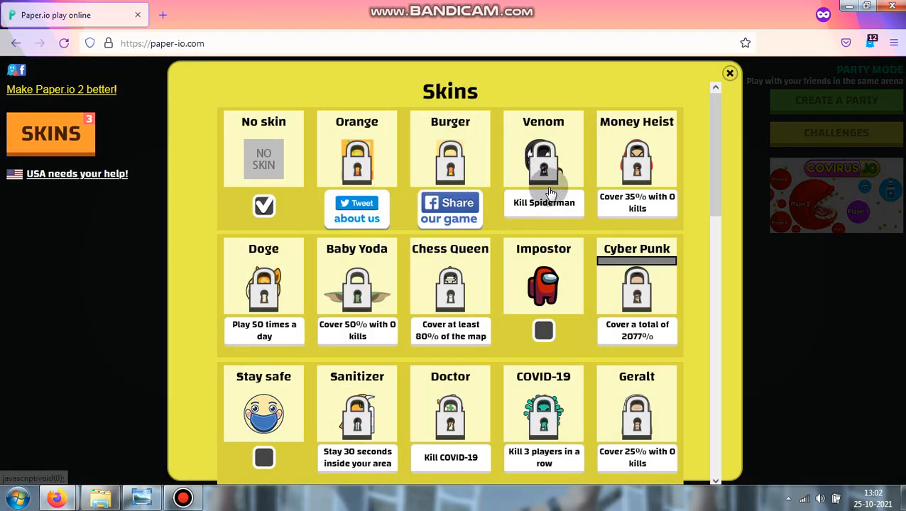
{"action": "scroll", "scroll_direction": "down", "scroll_amount": 3}
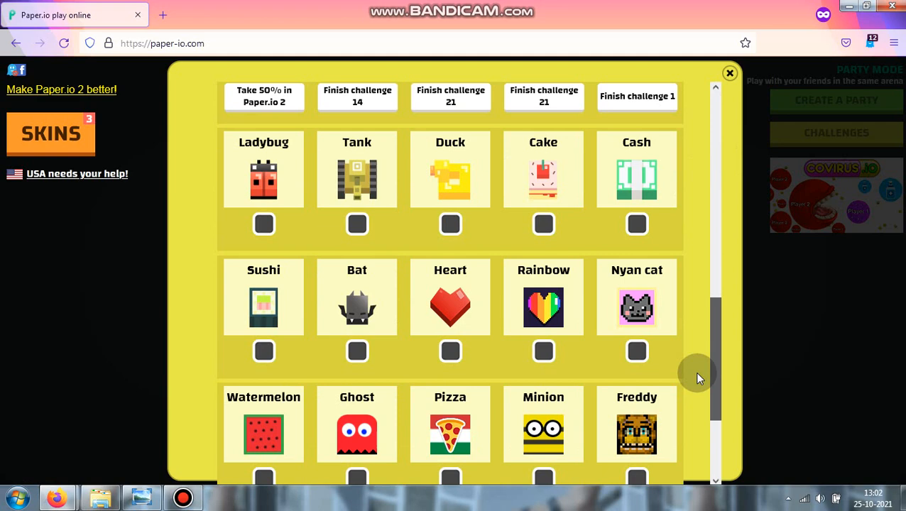
{"action": "scroll", "scroll_direction": "down", "scroll_amount": 3}
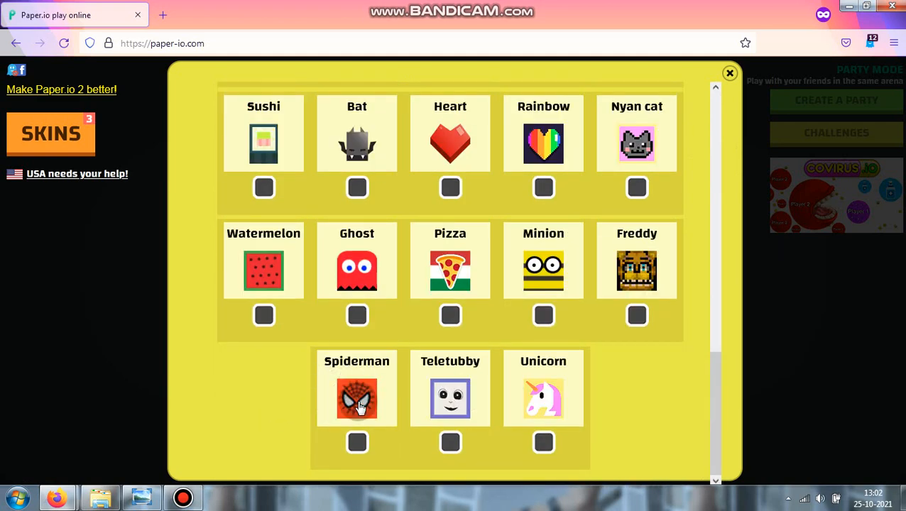
{"action": "scroll", "scroll_direction": "down", "scroll_amount": 3}
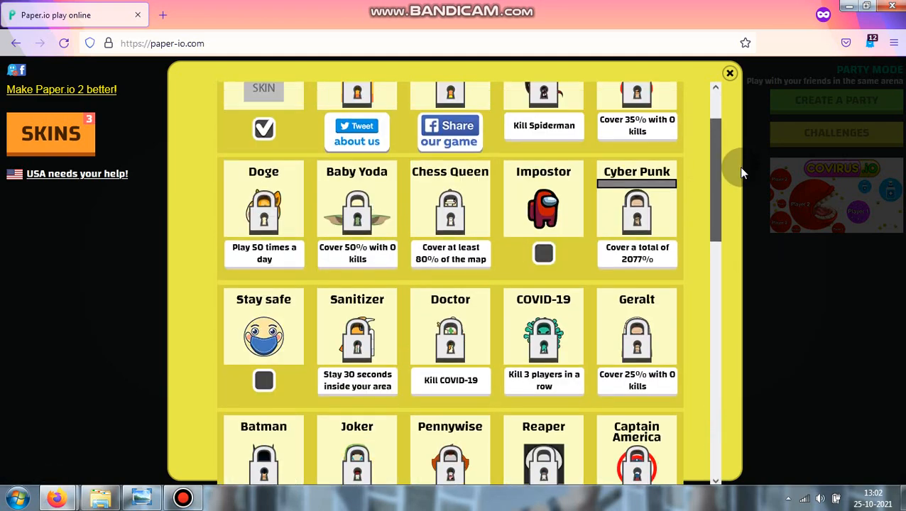
{"action": "scroll", "scroll_direction": "up", "scroll_amount": 3}
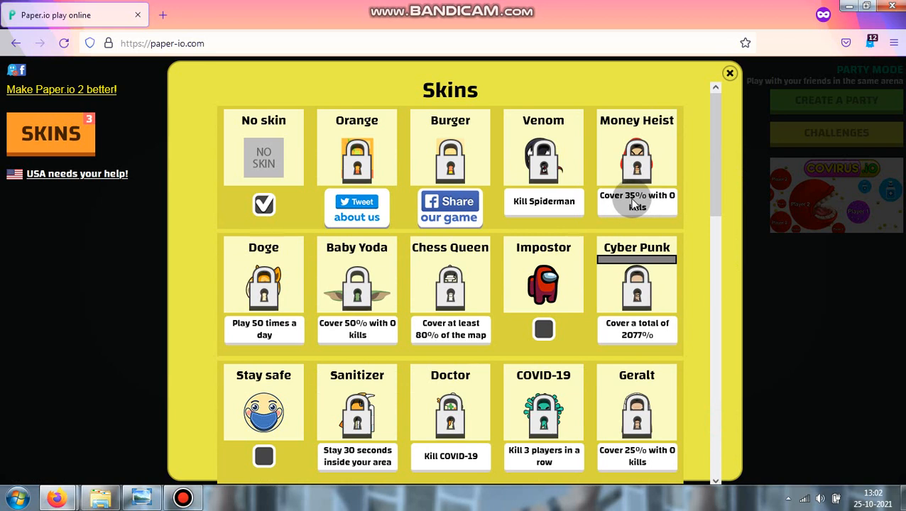
{"action": "mouse_move", "coordinate": [257, 304]}
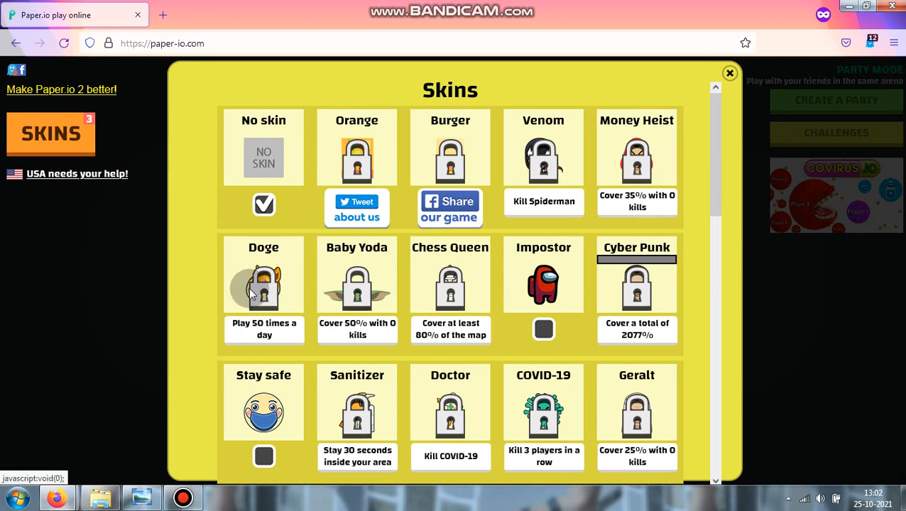
{"action": "left_click", "coordinate": [730, 74]}
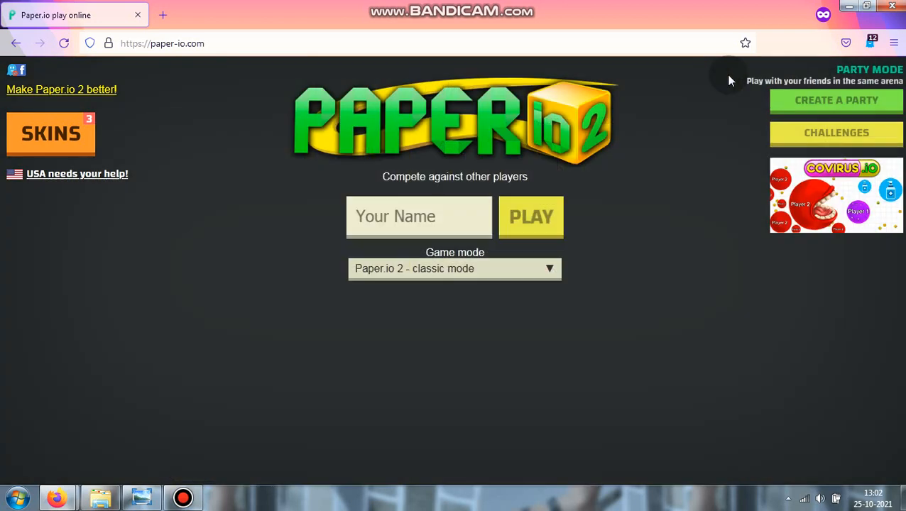